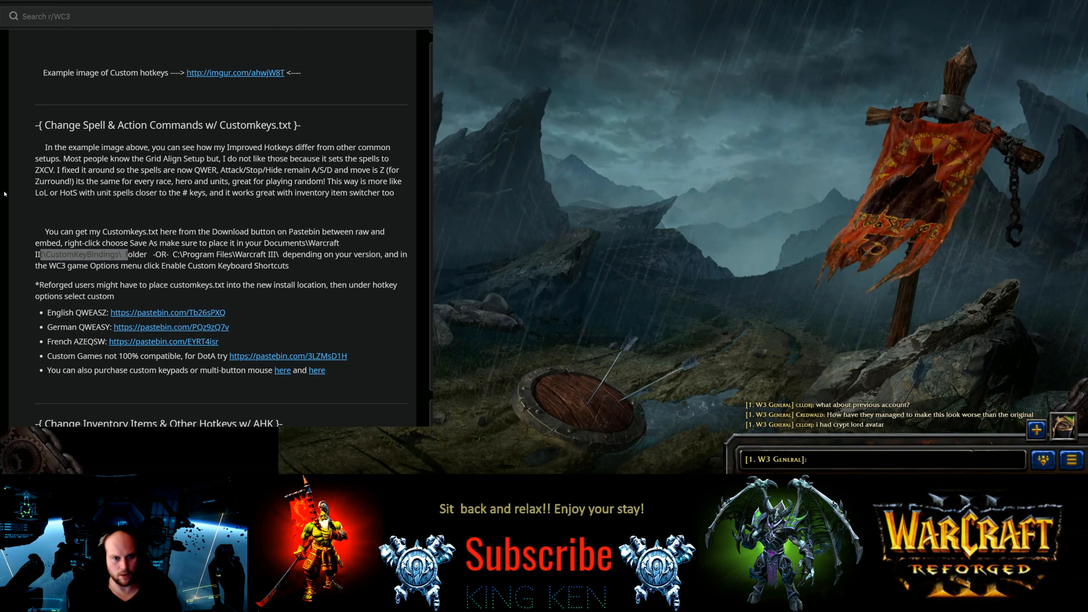
# Read through the hotkey guide and select the word Customkeys.
pyautogui.scroll(-3)
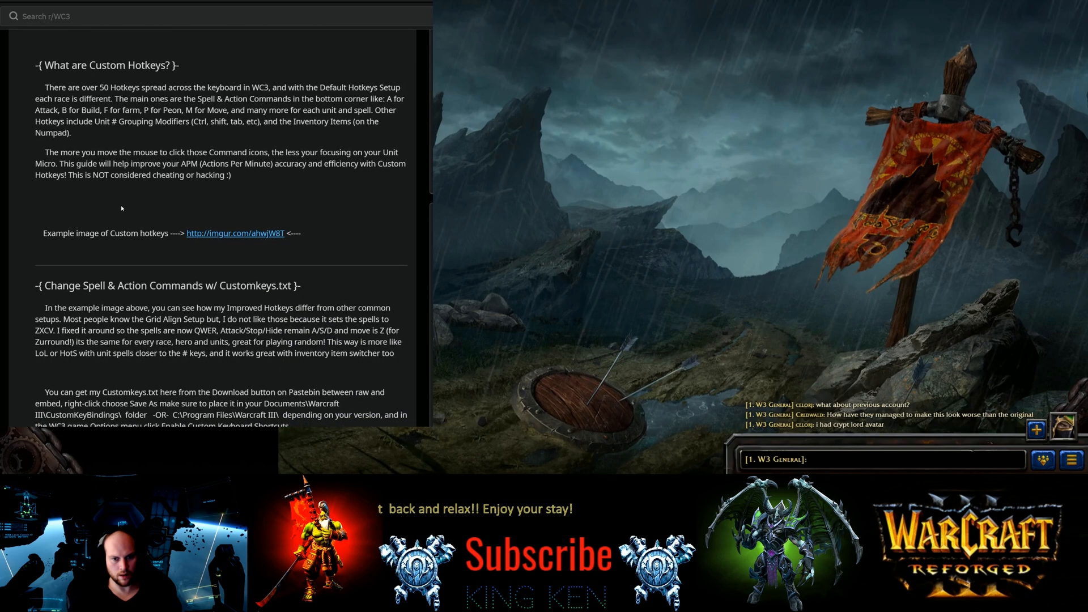
pyautogui.scroll(-3)
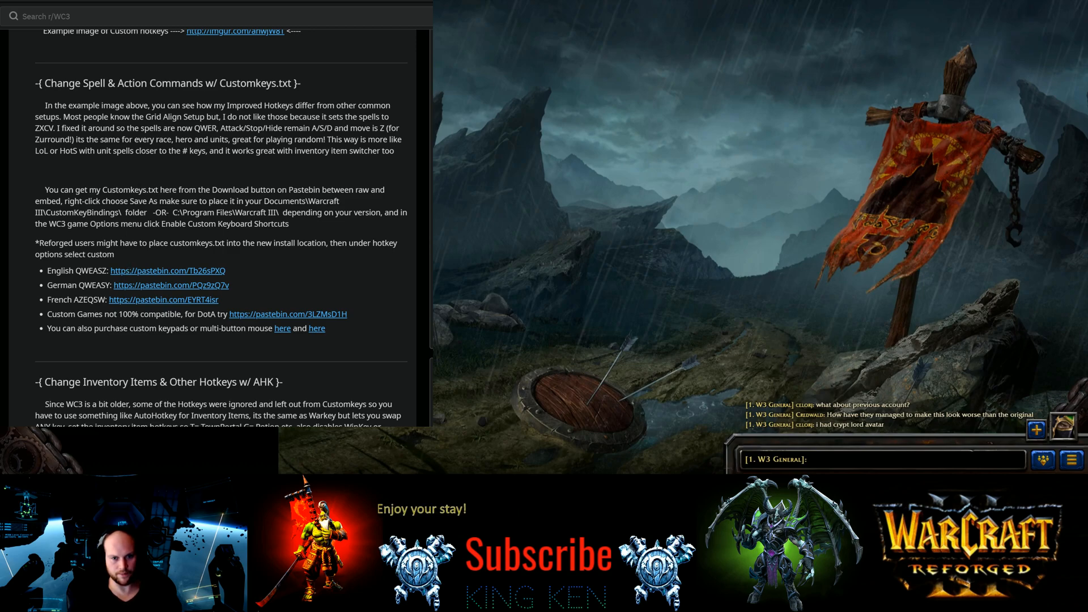
pyautogui.doubleClick(118, 190)
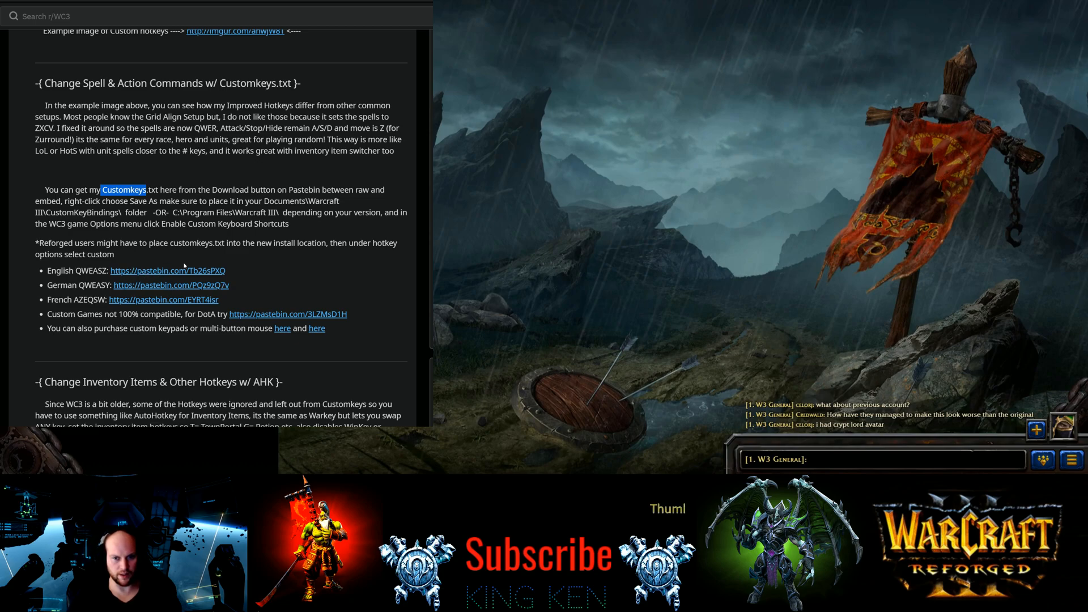
pyautogui.scroll(-3)
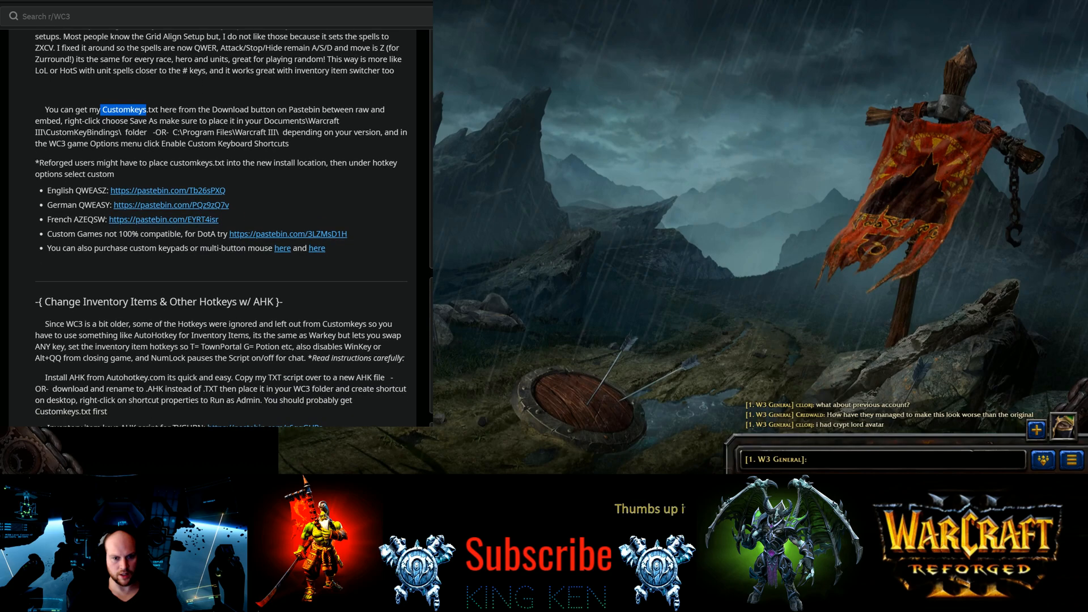
pyautogui.scroll(-3)
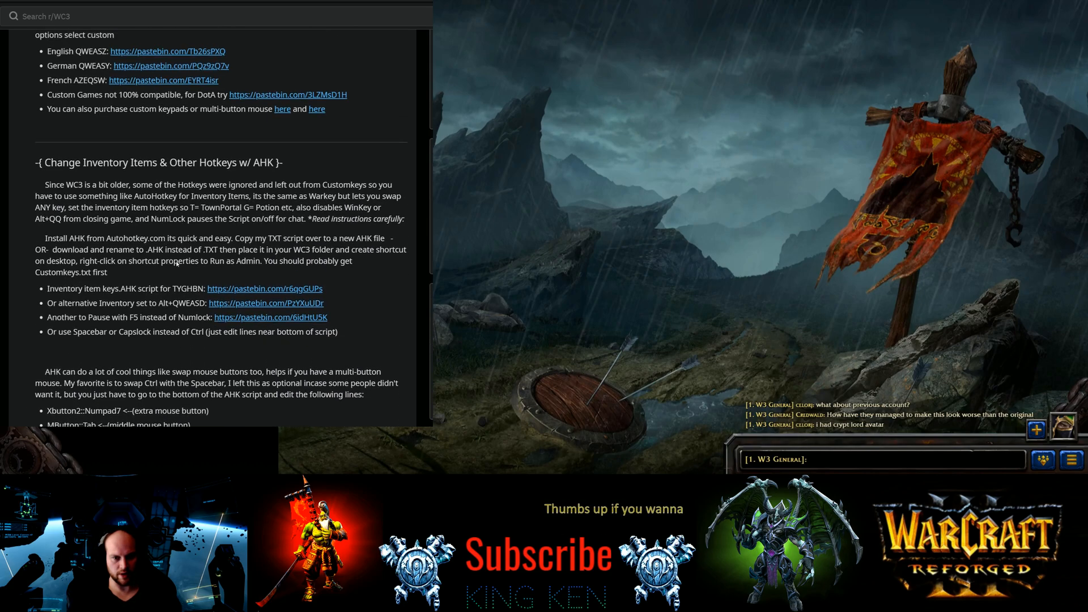
pyautogui.scroll(-3)
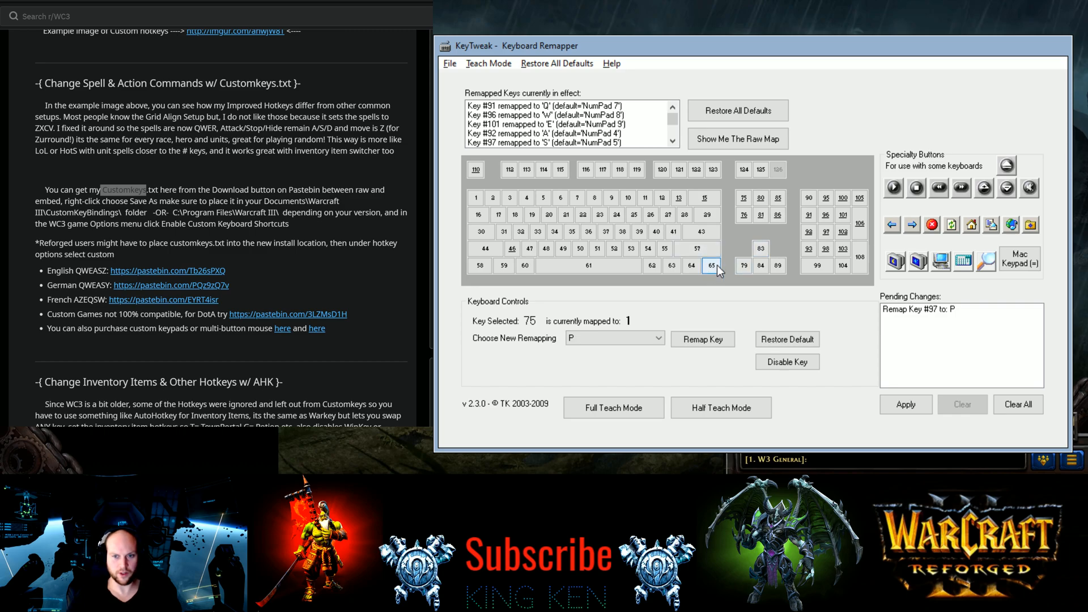
pyautogui.moveTo(730, 267)
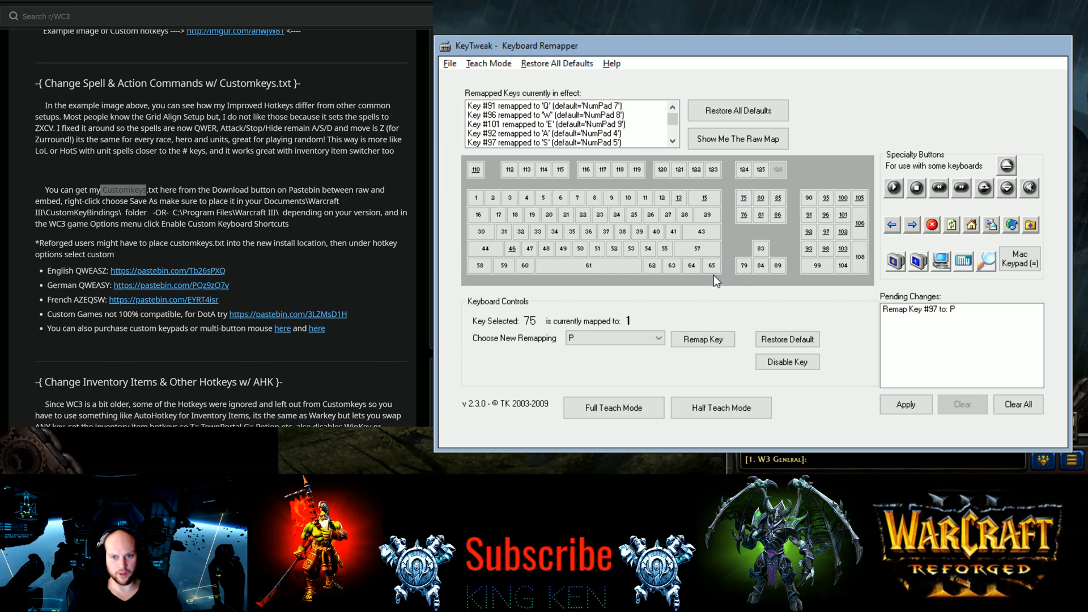
pyautogui.moveTo(794, 203)
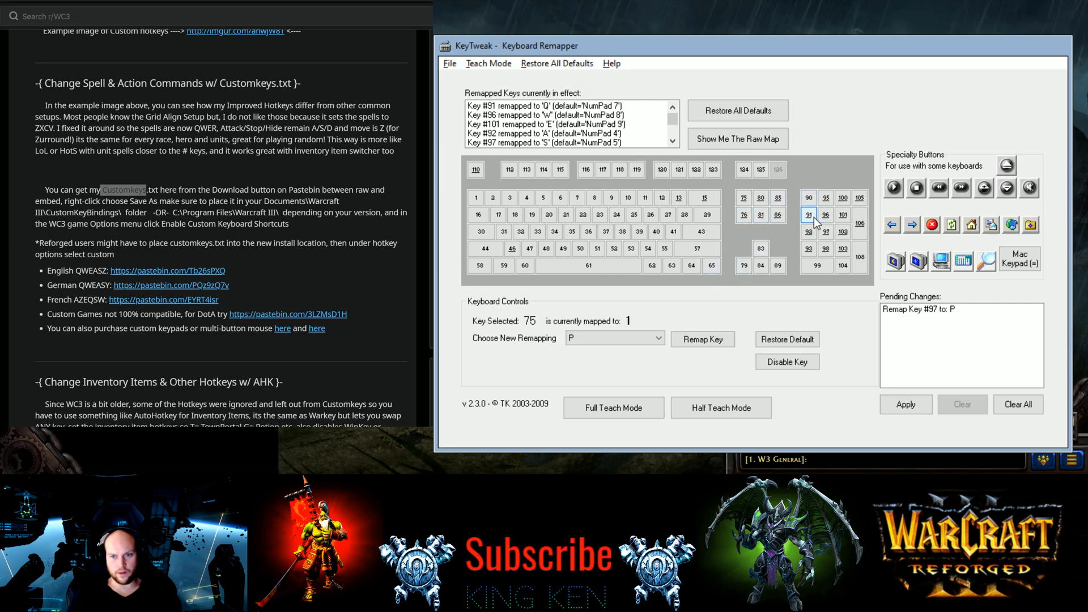
# Inspect keys 91 and 96, then queue remapping key 96 to P.
pyautogui.click(808, 214)
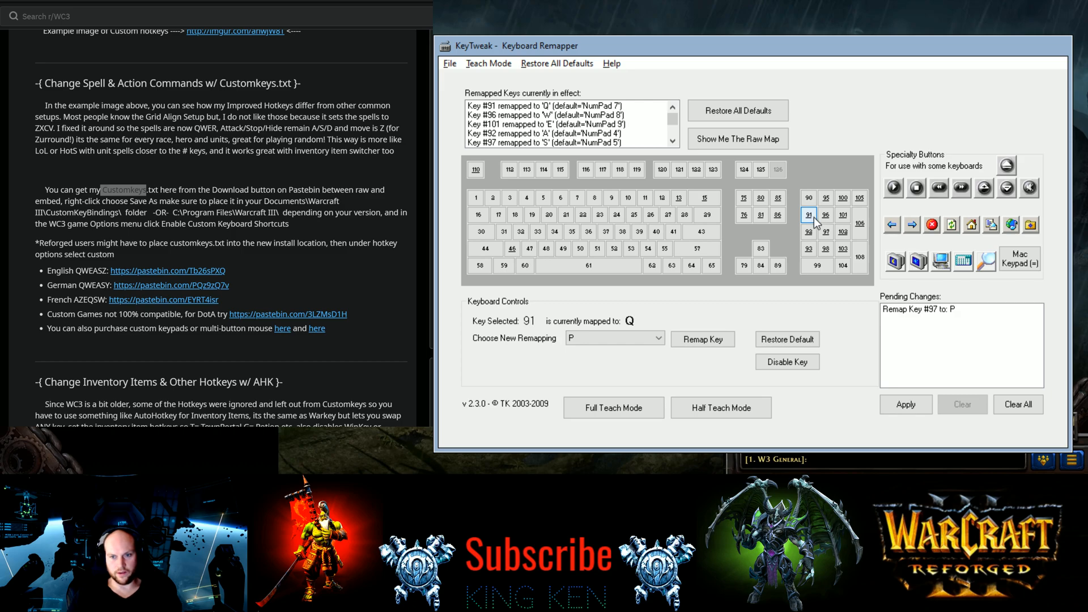
pyautogui.click(614, 338)
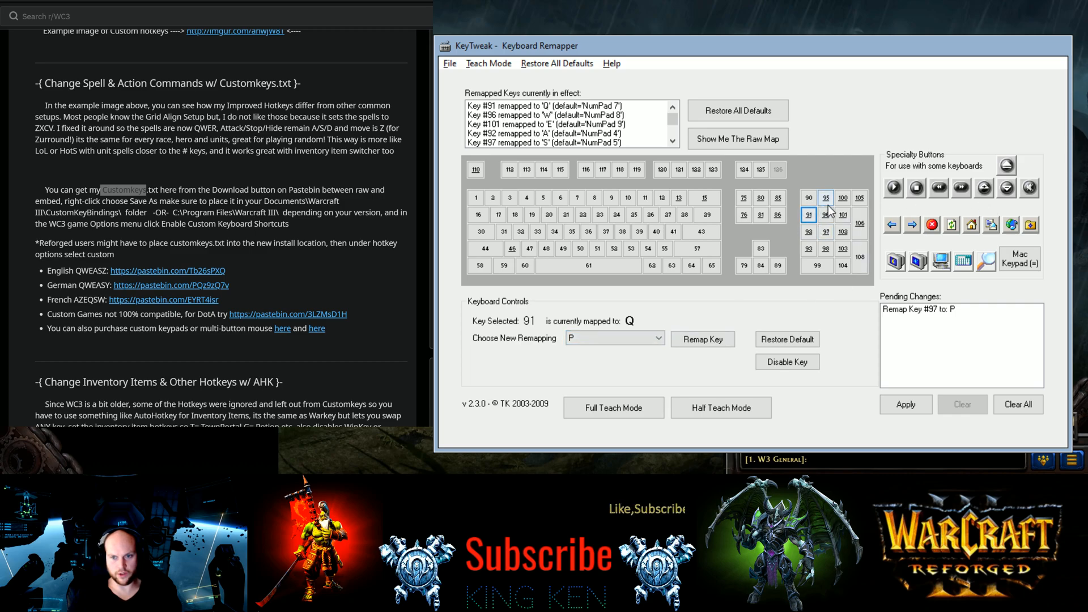
pyautogui.click(825, 213)
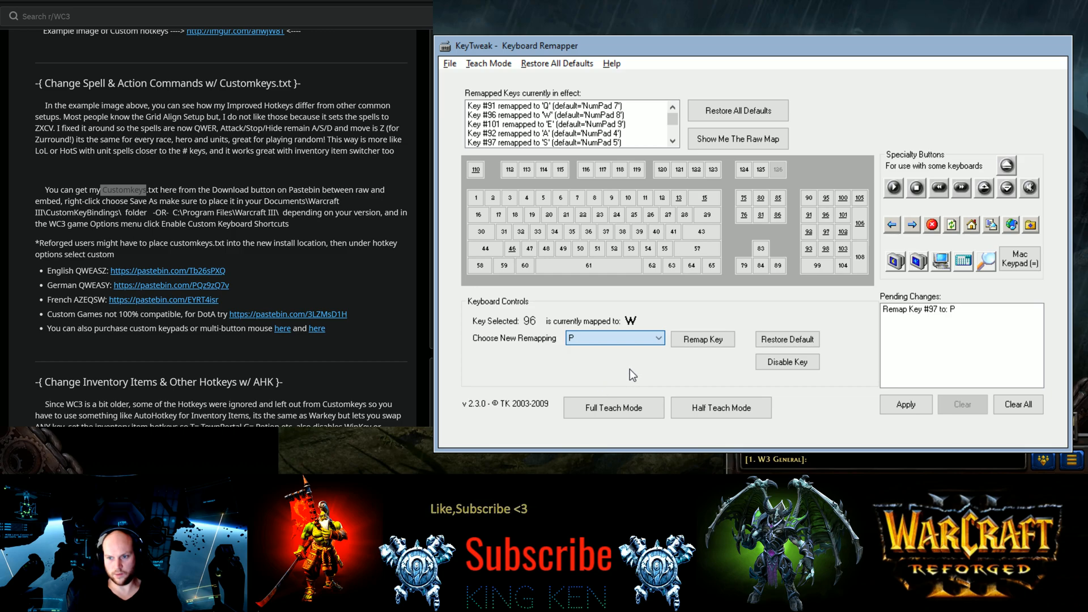
pyautogui.moveTo(665, 305)
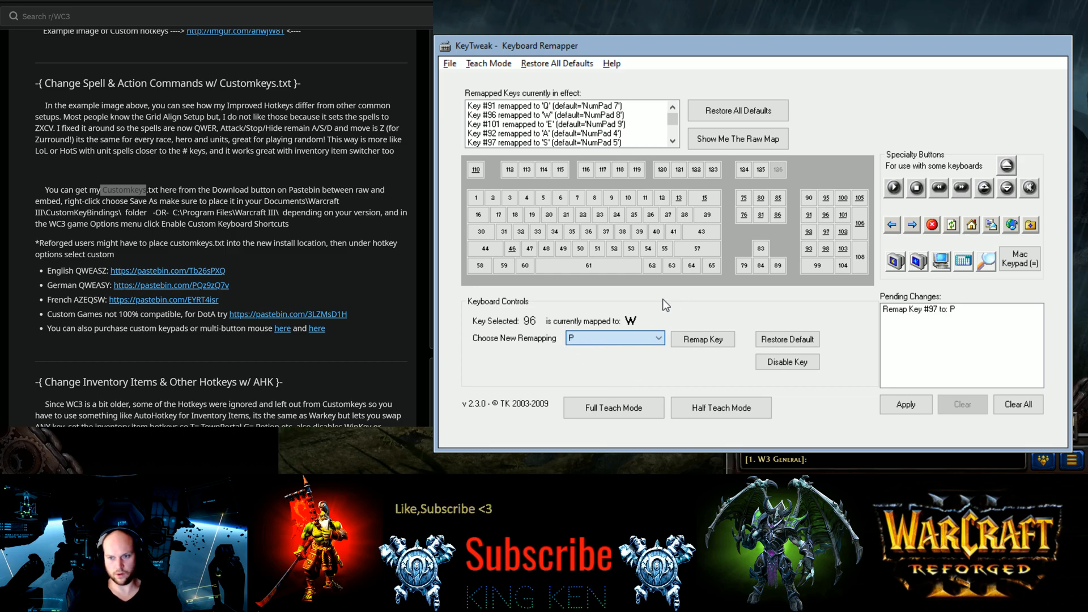
pyautogui.click(613, 338)
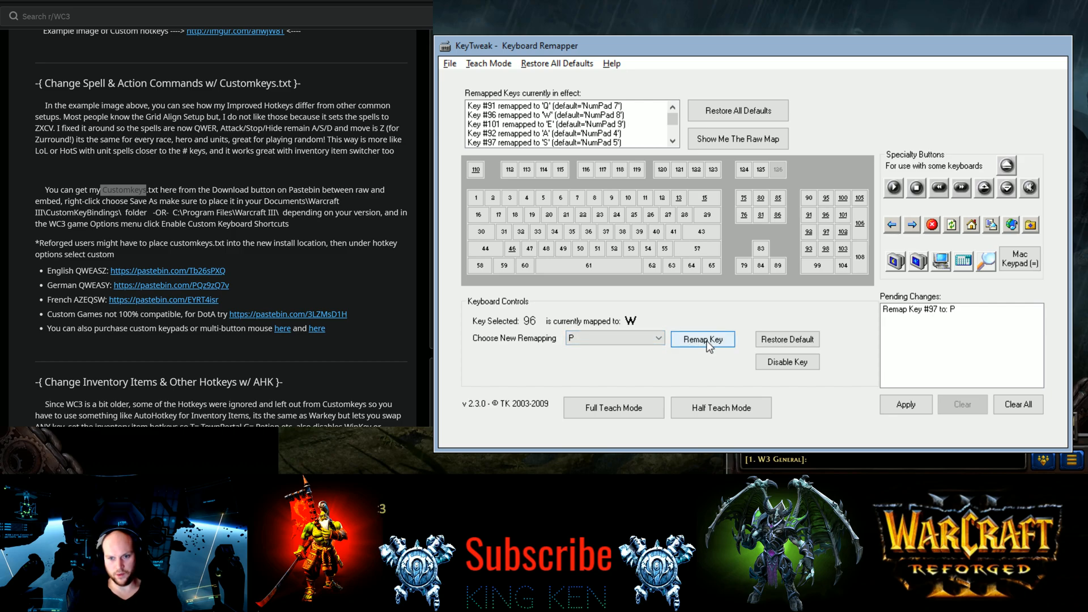
pyautogui.click(701, 339)
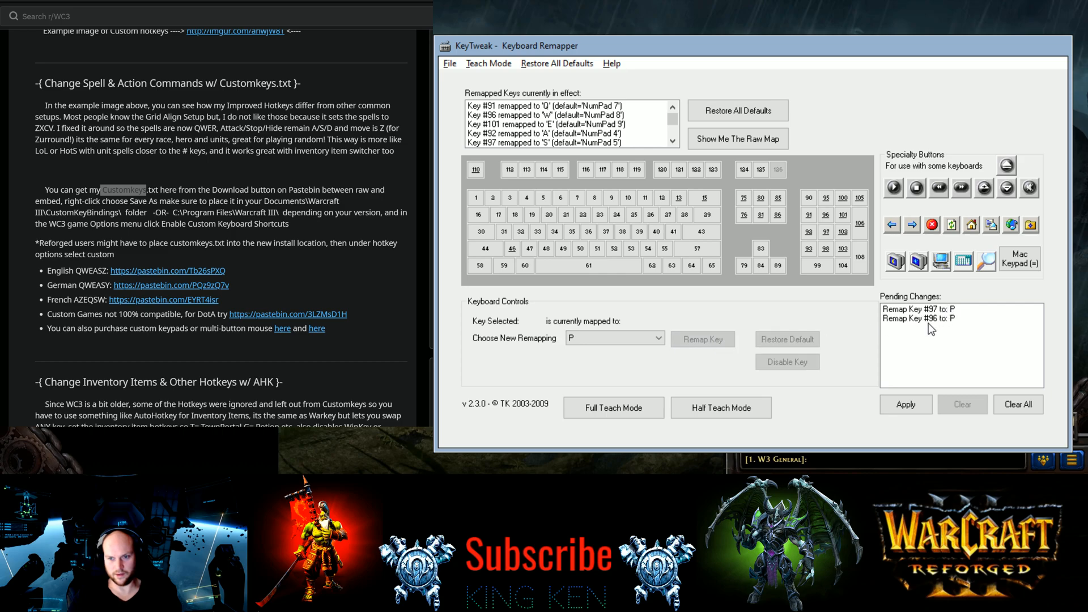
pyautogui.moveTo(888, 450)
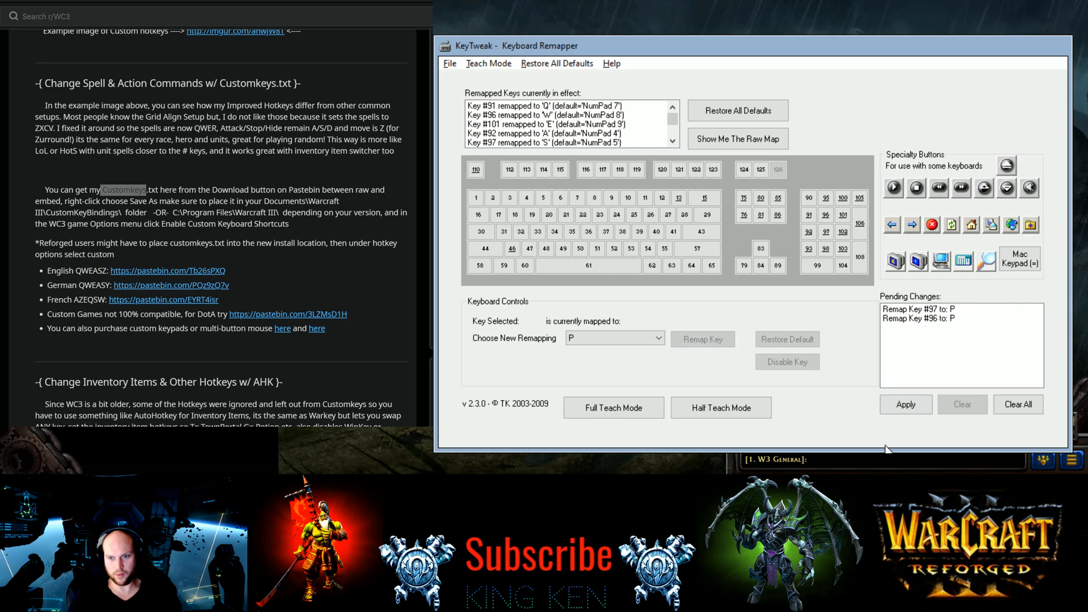
pyautogui.moveTo(834, 314)
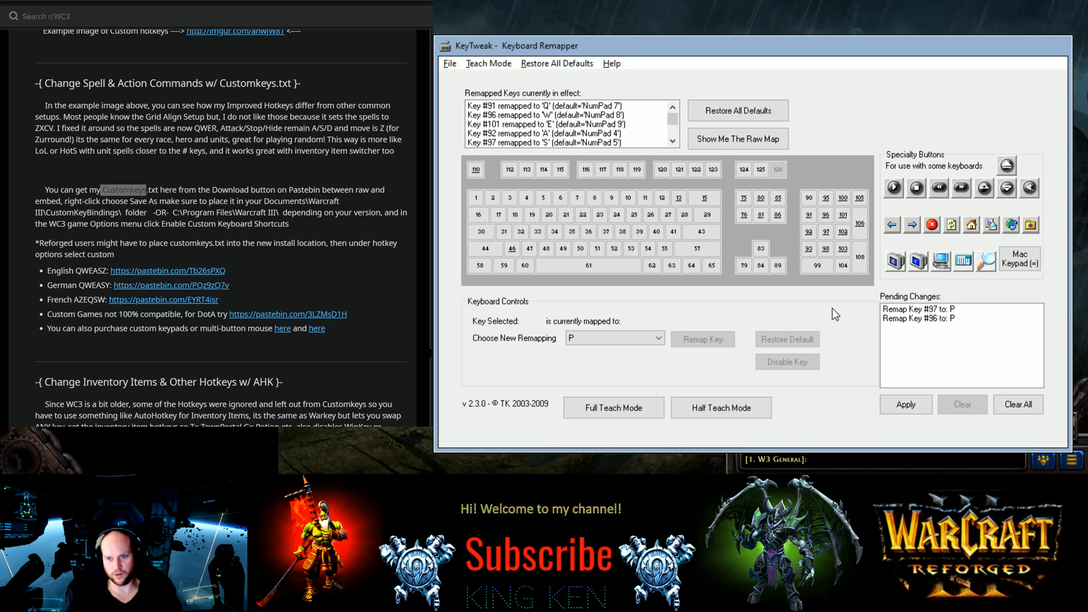
pyautogui.moveTo(789, 188)
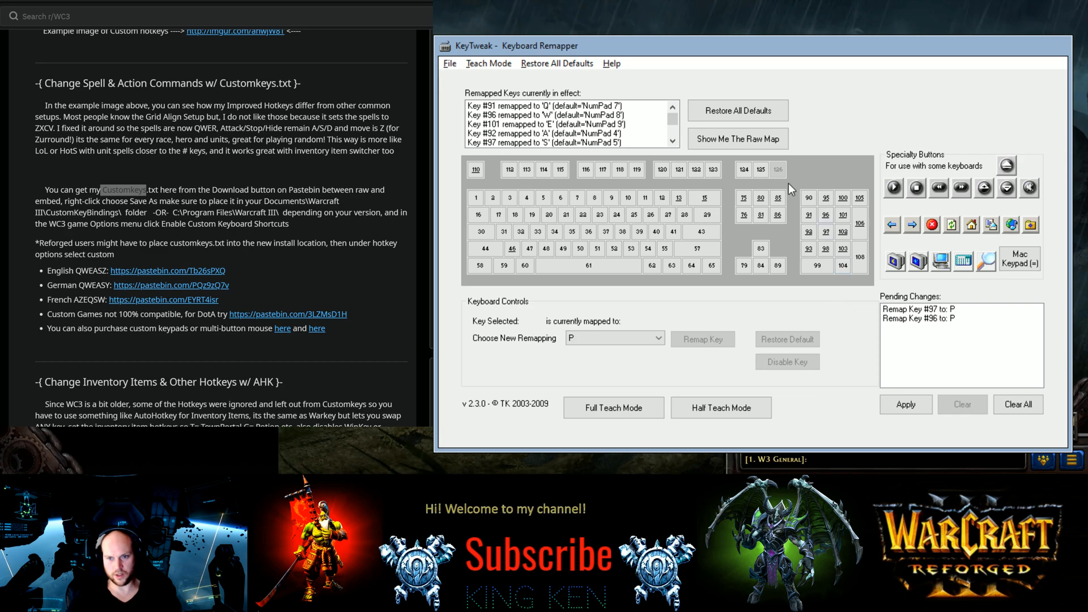
pyautogui.moveTo(842, 248)
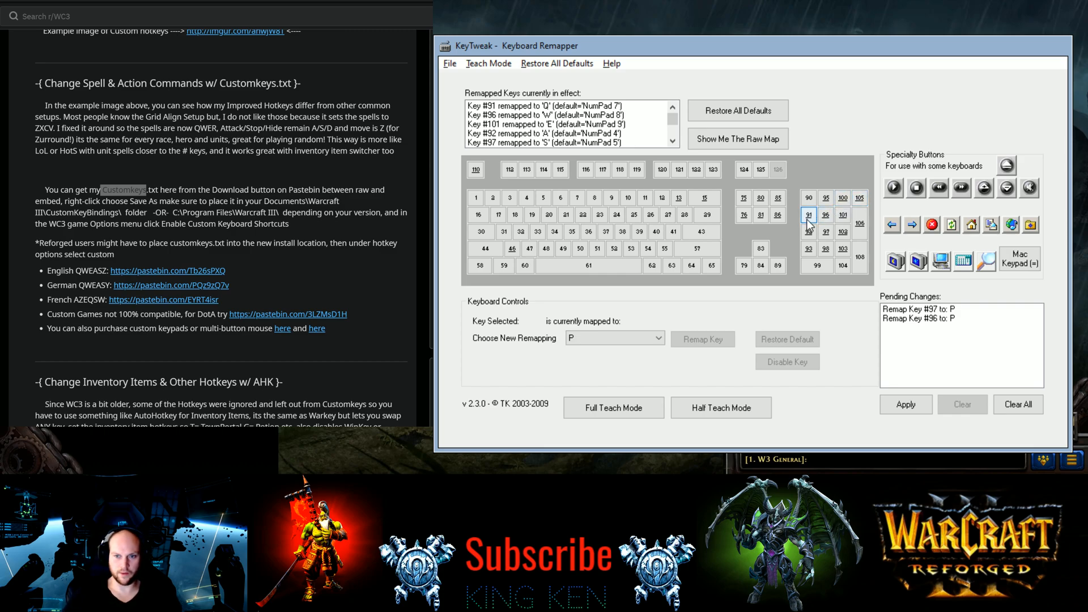
pyautogui.moveTo(811, 225)
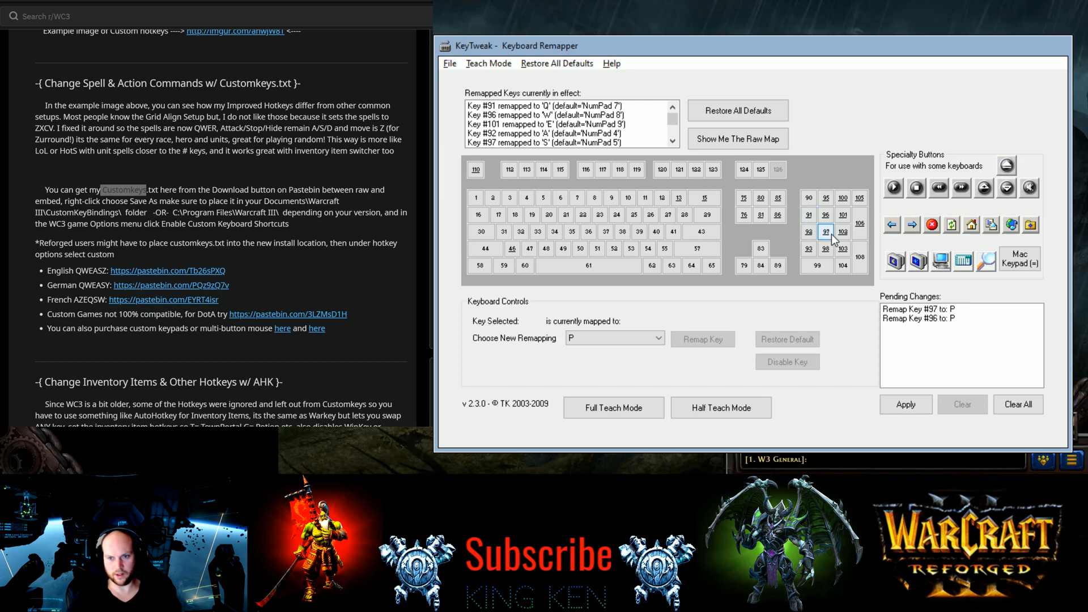
pyautogui.moveTo(825, 232)
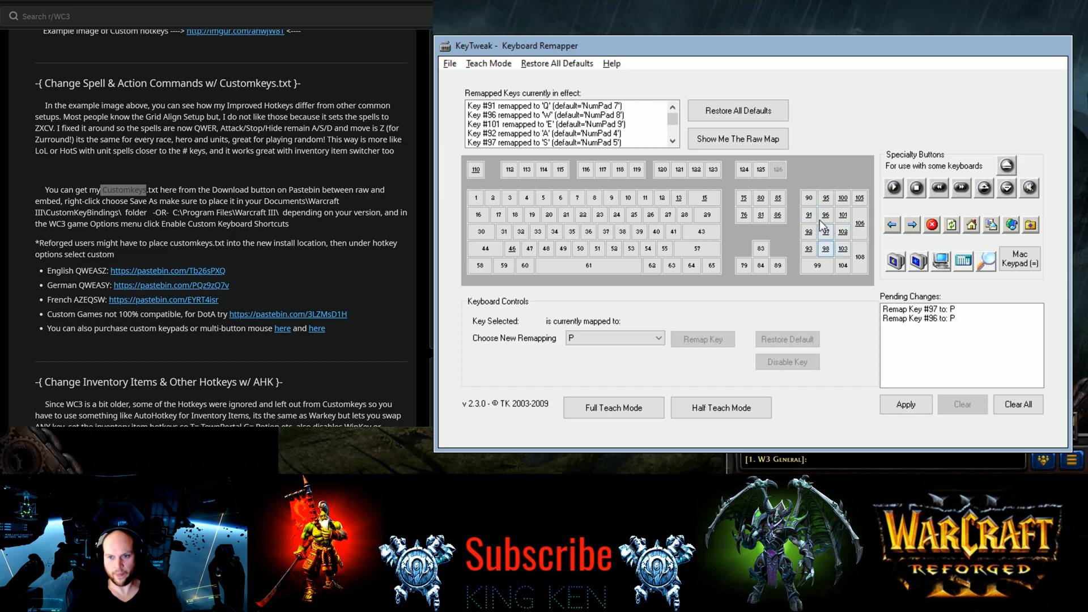
pyautogui.moveTo(796, 227)
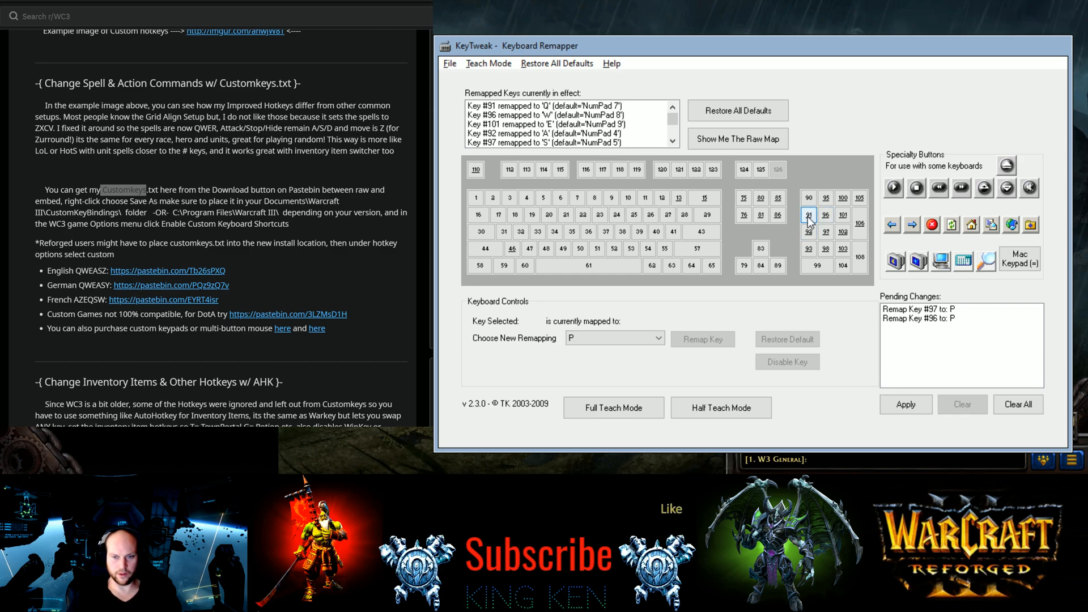
pyautogui.moveTo(822, 231)
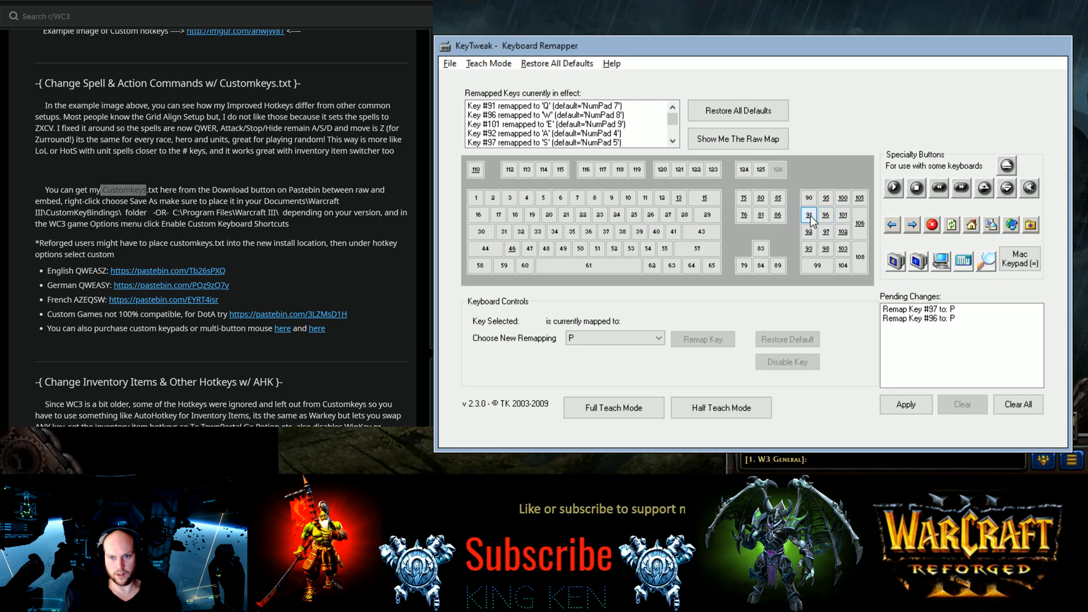
pyautogui.click(807, 214)
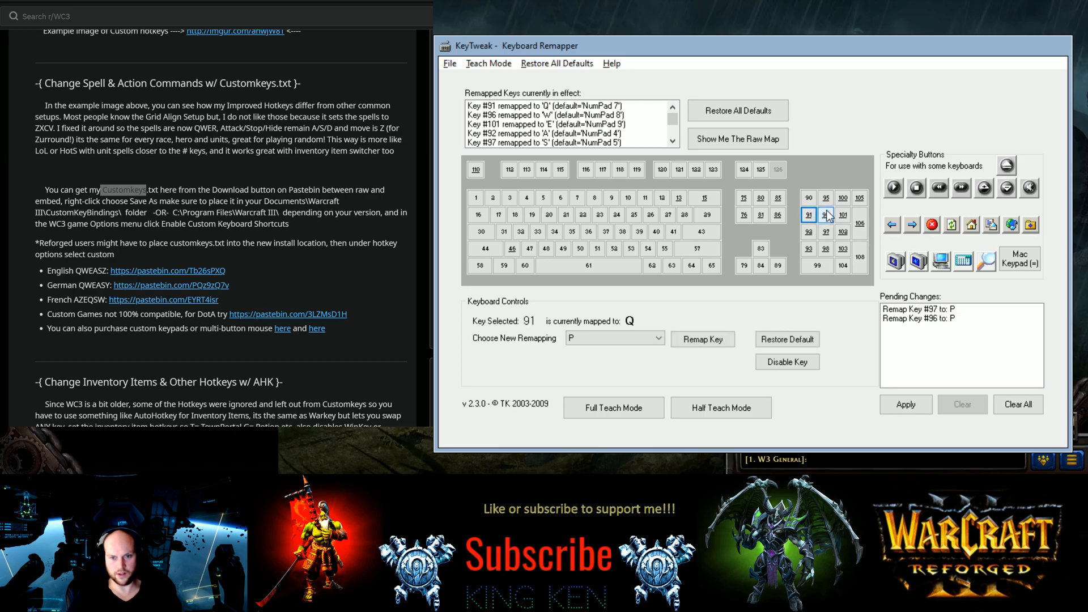
pyautogui.click(825, 214)
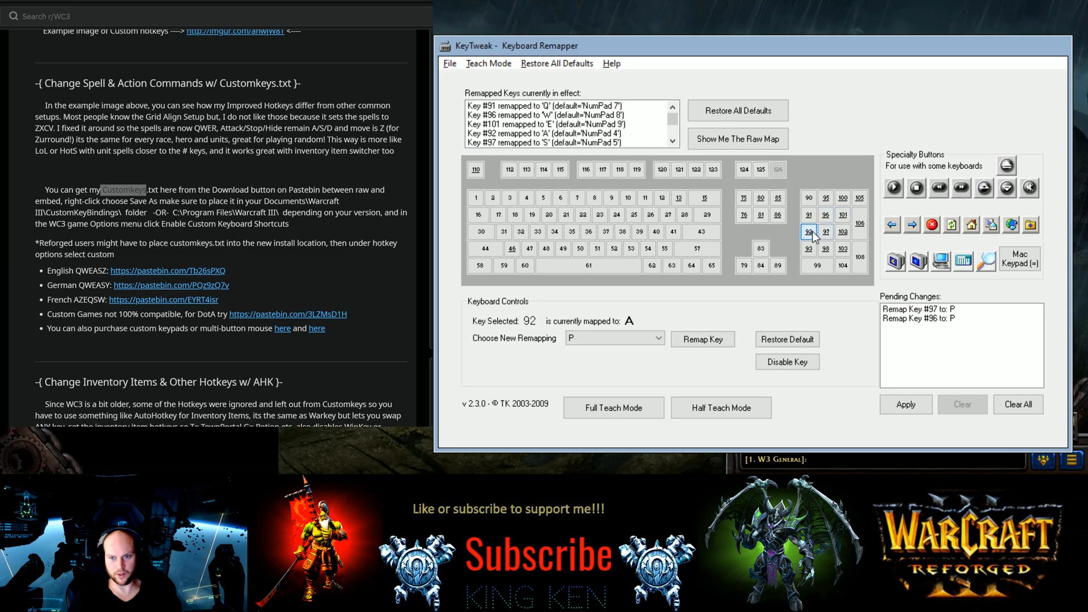
pyautogui.click(843, 231)
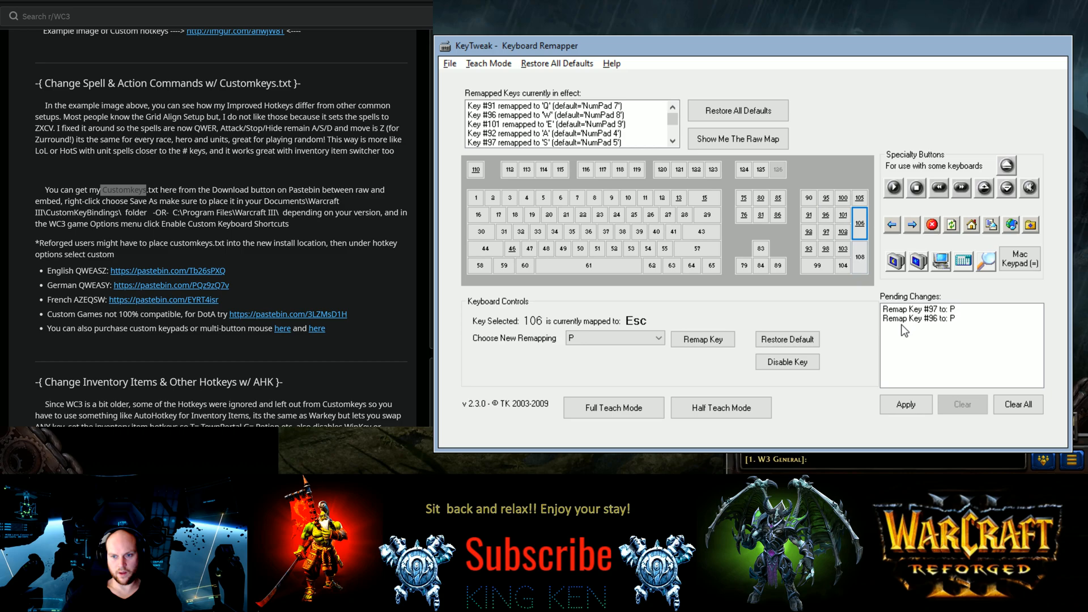
pyautogui.click(905, 404)
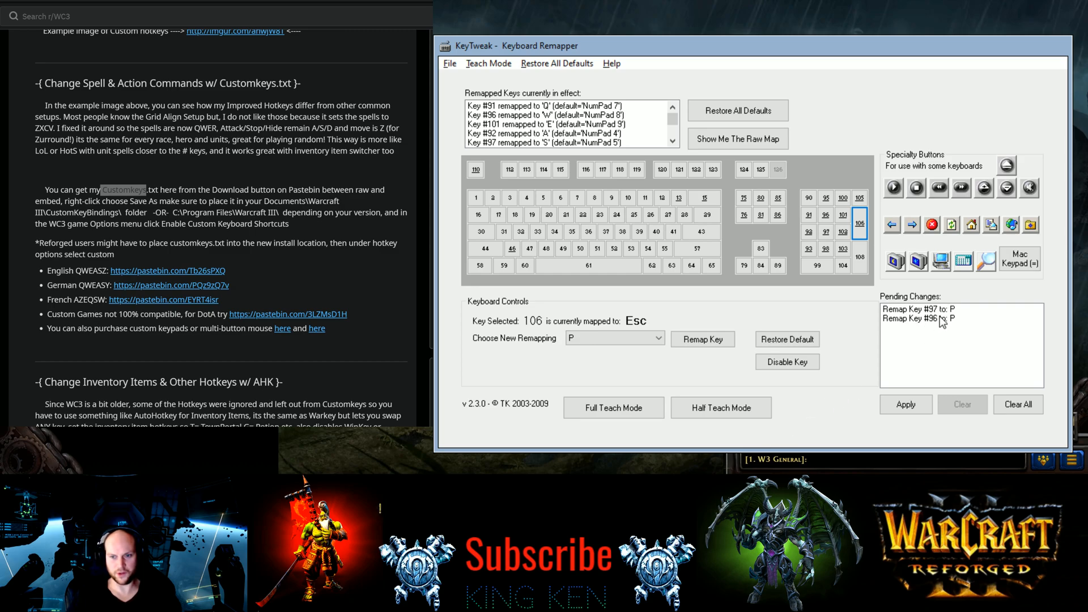
pyautogui.moveTo(946, 321)
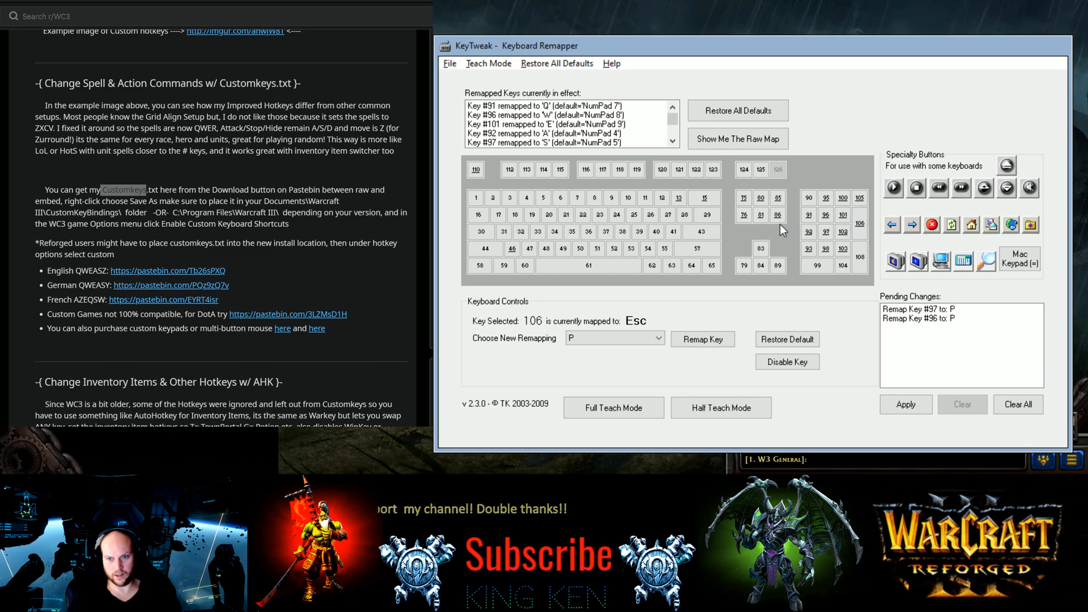
pyautogui.click(777, 198)
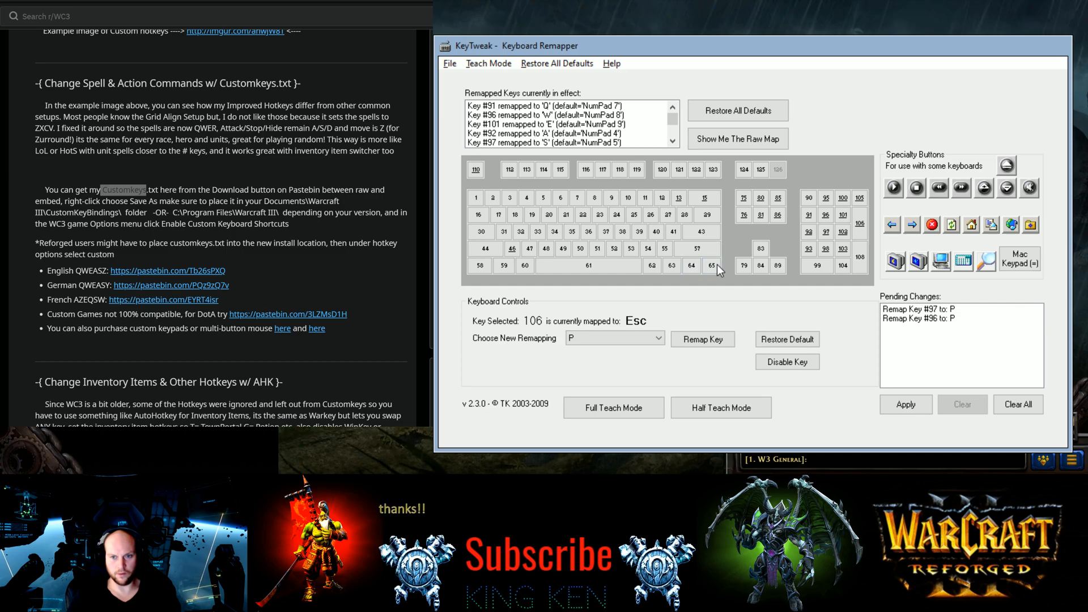
pyautogui.click(710, 266)
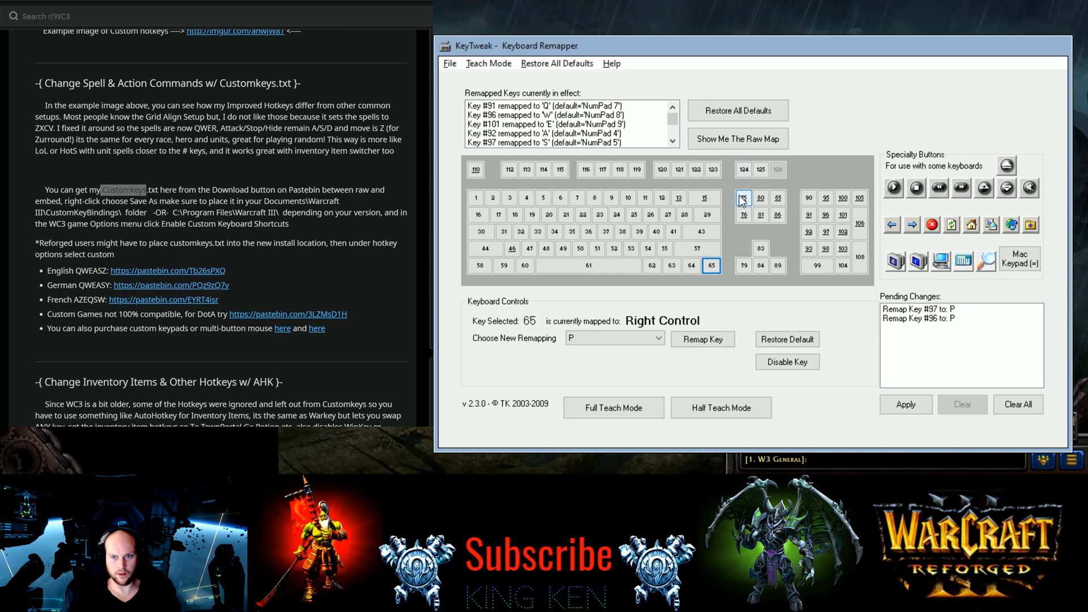
pyautogui.click(743, 198)
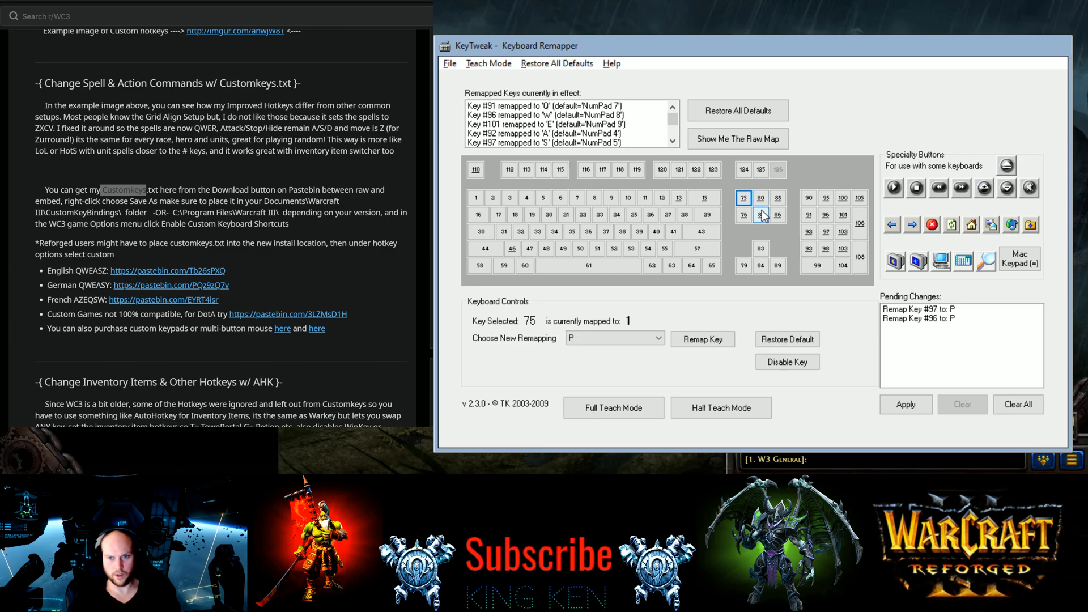
pyautogui.click(777, 198)
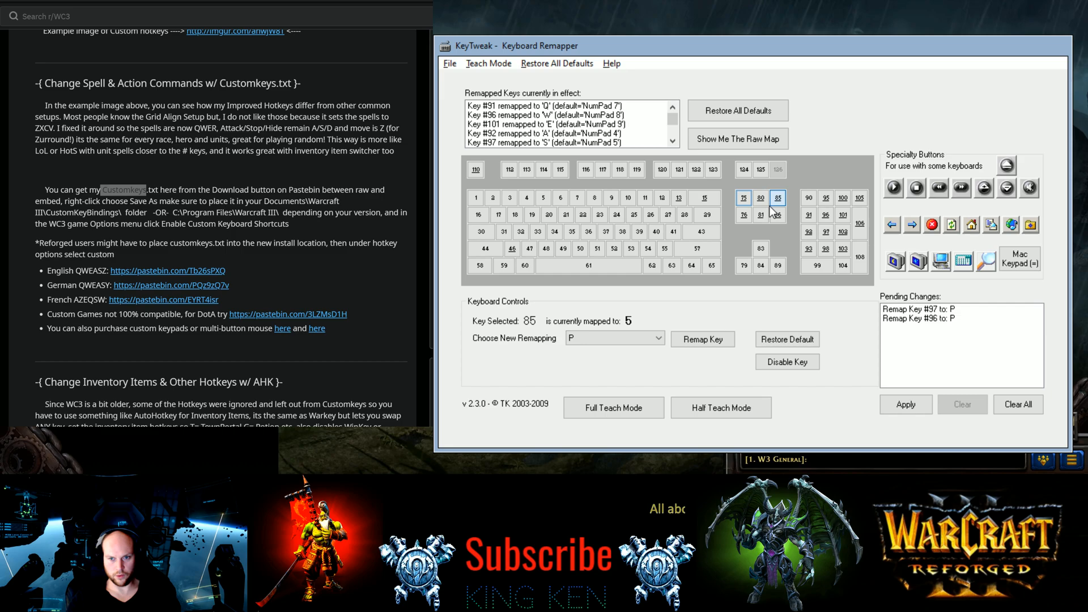
pyautogui.click(743, 214)
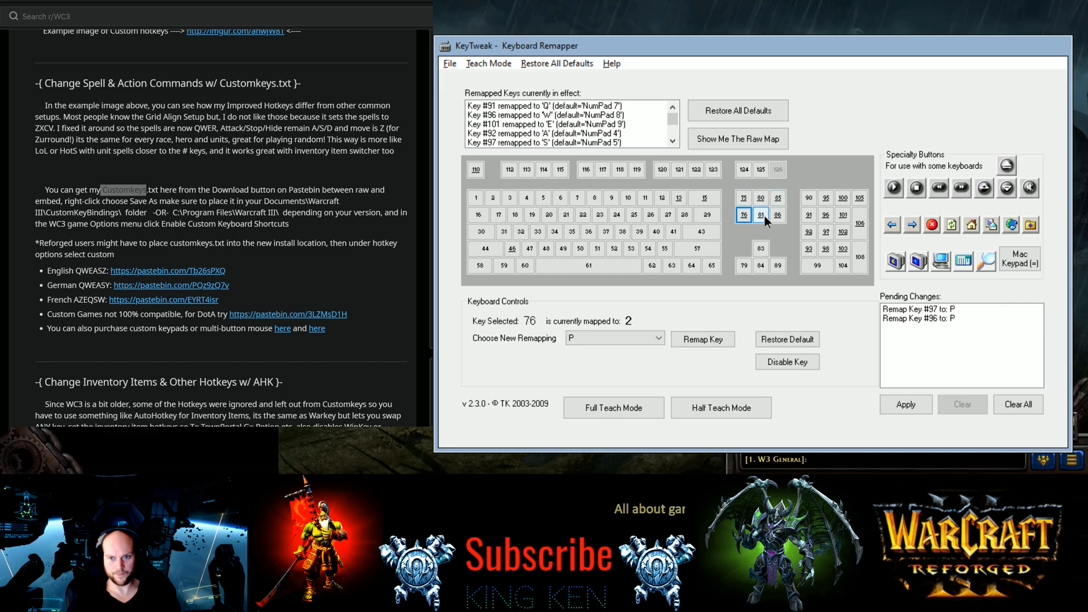
pyautogui.click(776, 214)
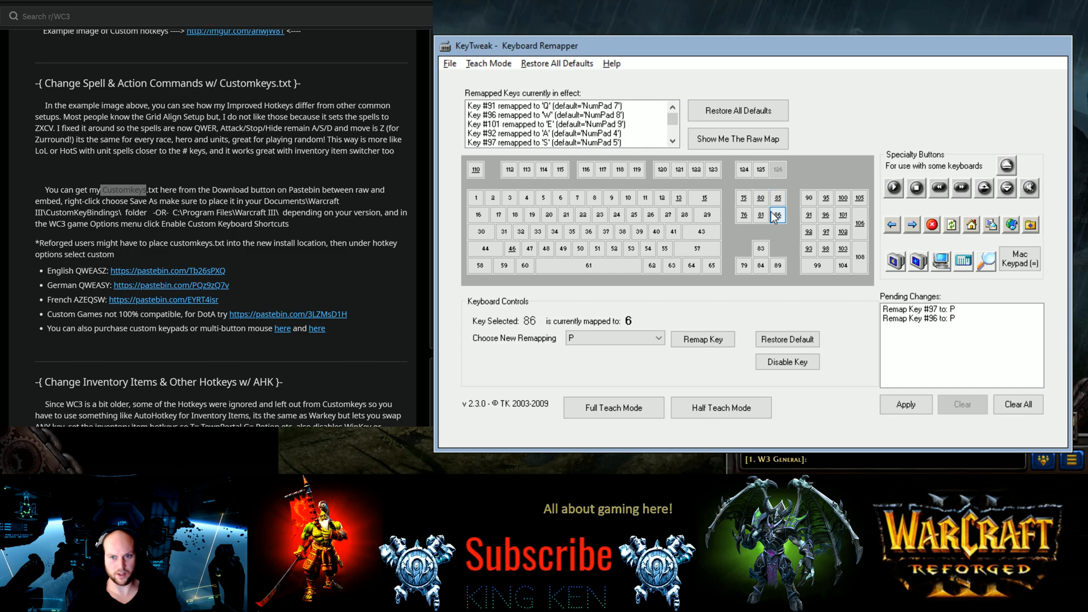
pyautogui.click(744, 198)
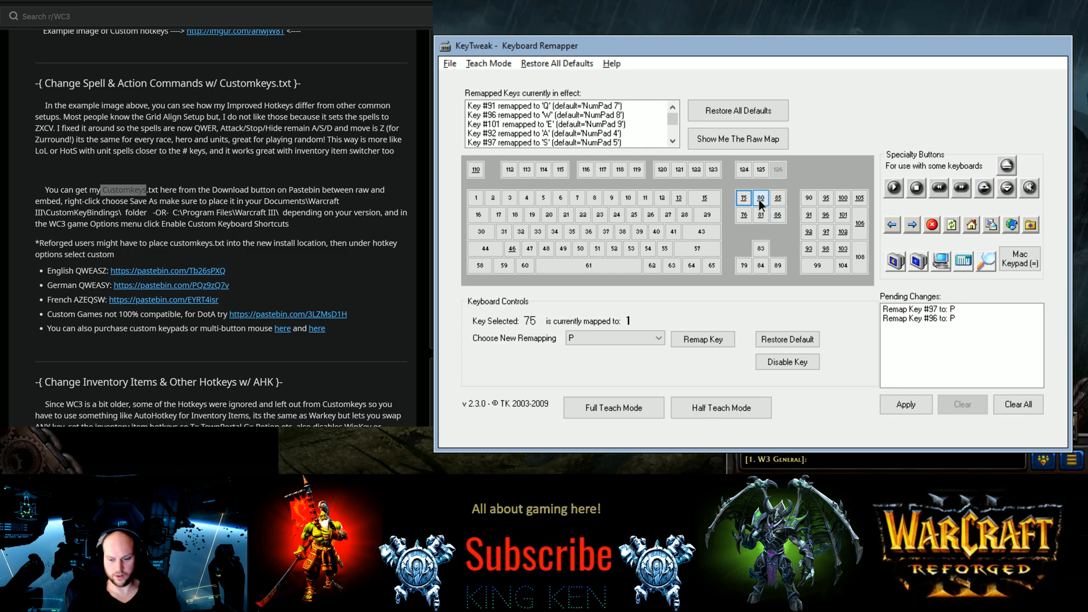
pyautogui.click(761, 198)
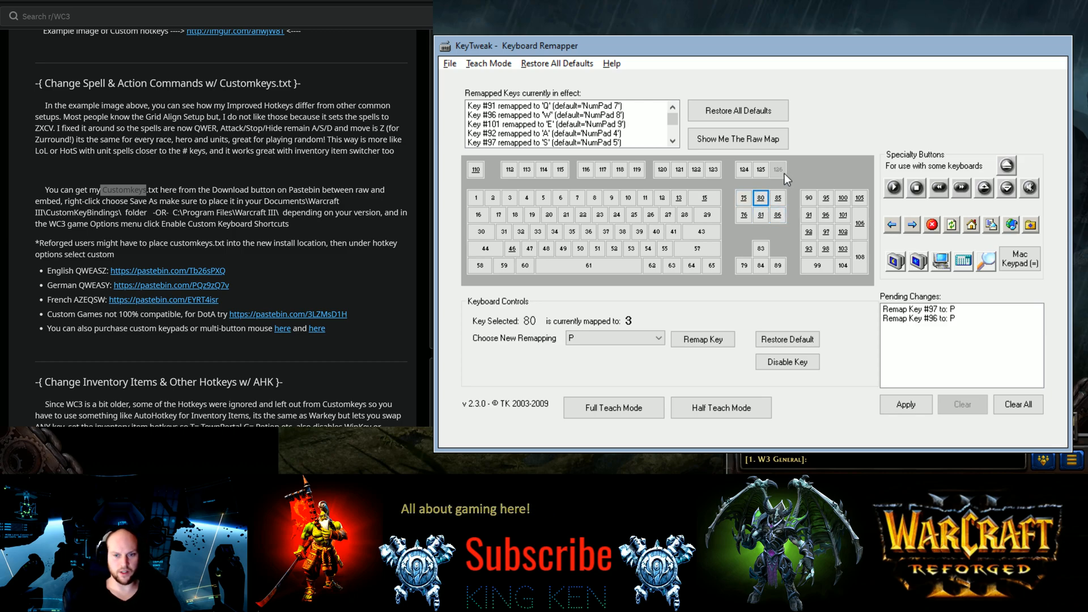
pyautogui.moveTo(942, 133)
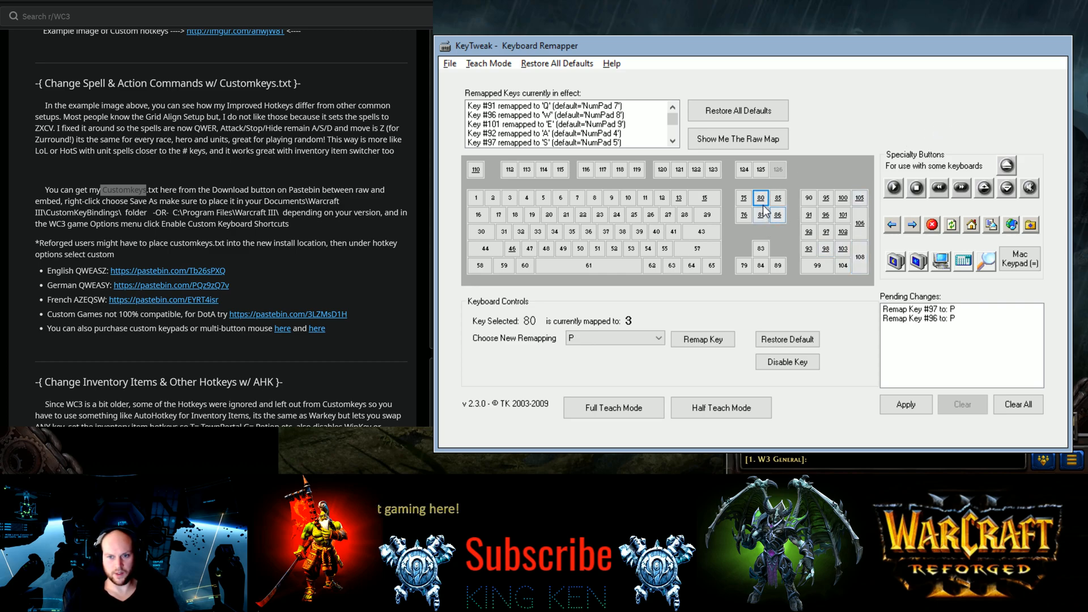
pyautogui.click(777, 198)
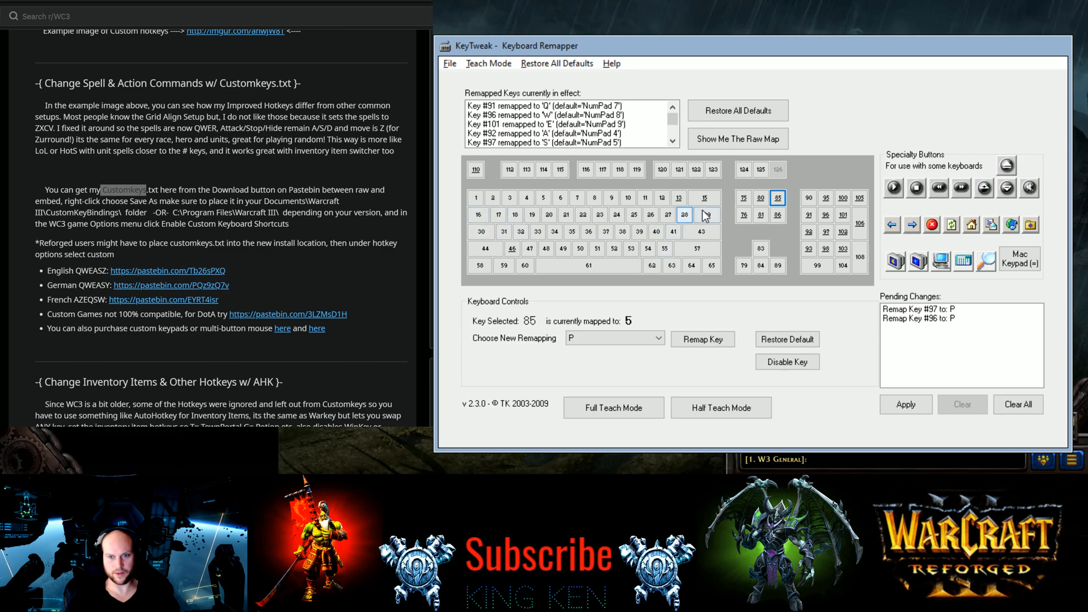
pyautogui.click(707, 214)
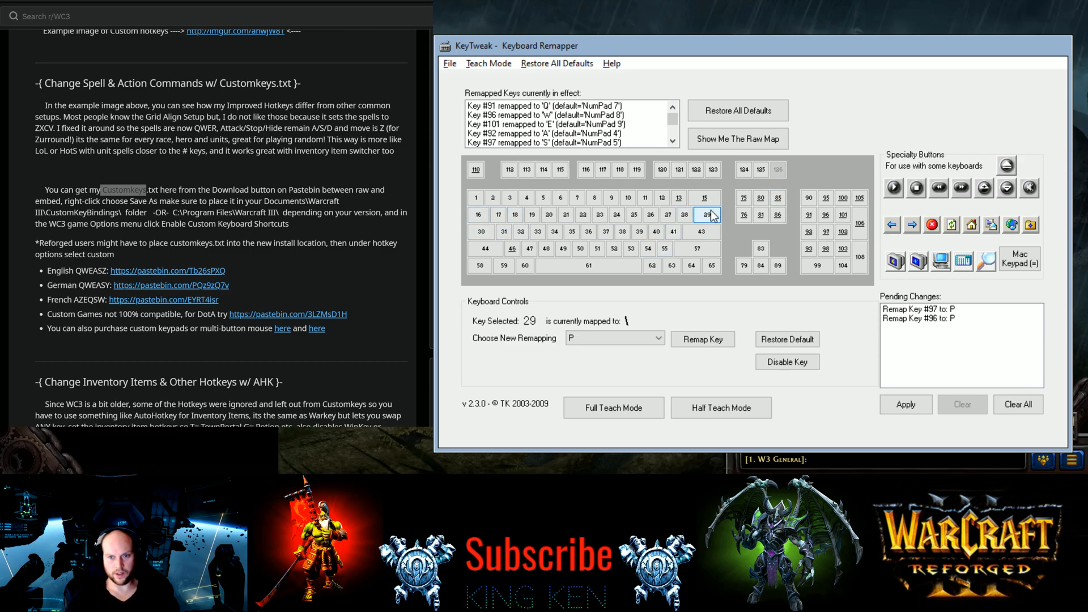
pyautogui.click(704, 198)
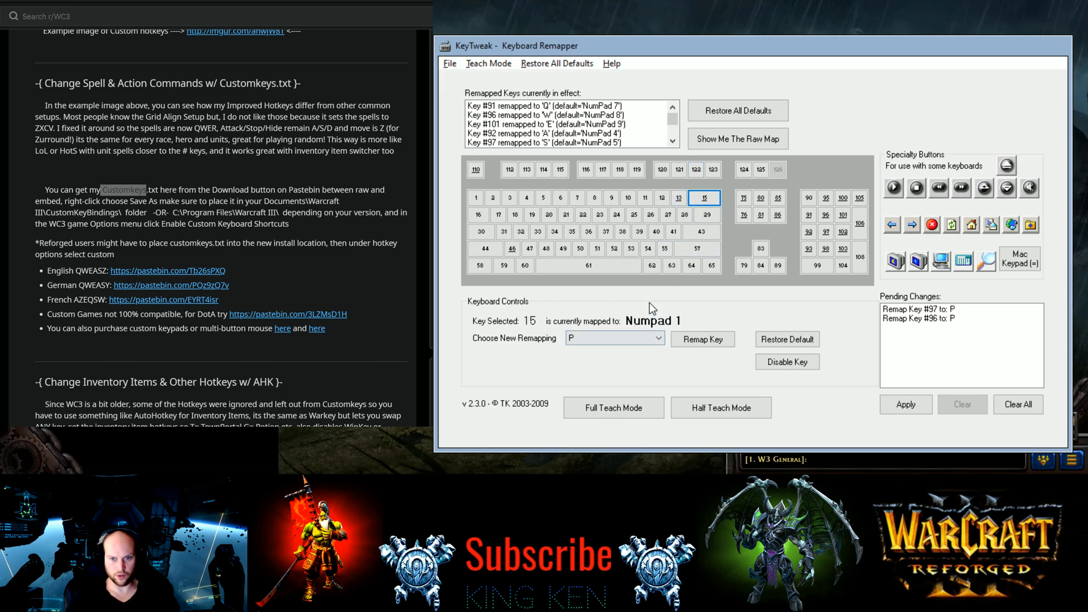
pyautogui.click(678, 198)
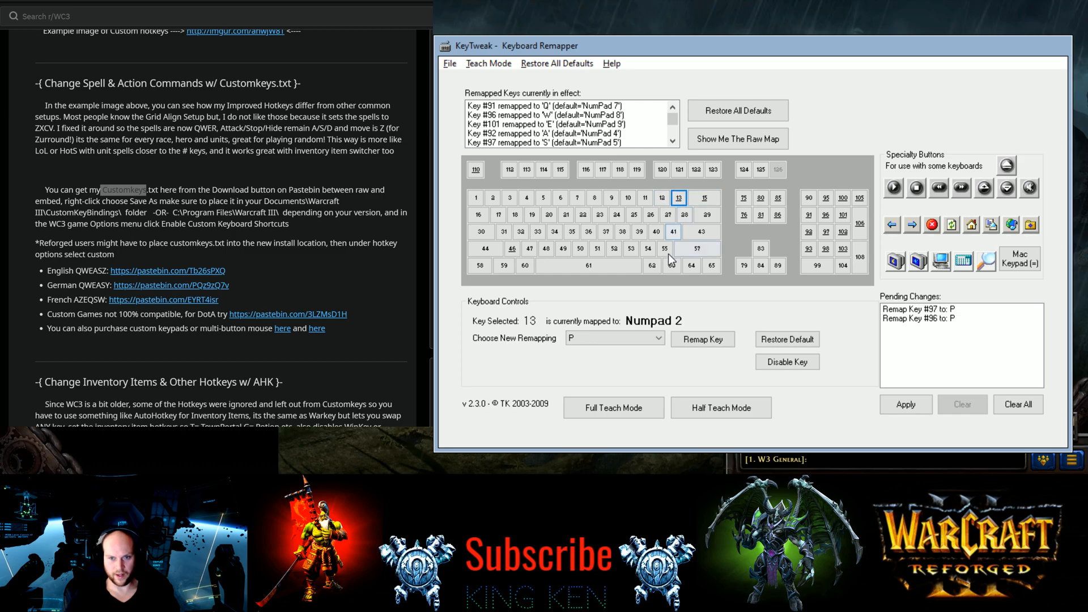
pyautogui.moveTo(694, 250)
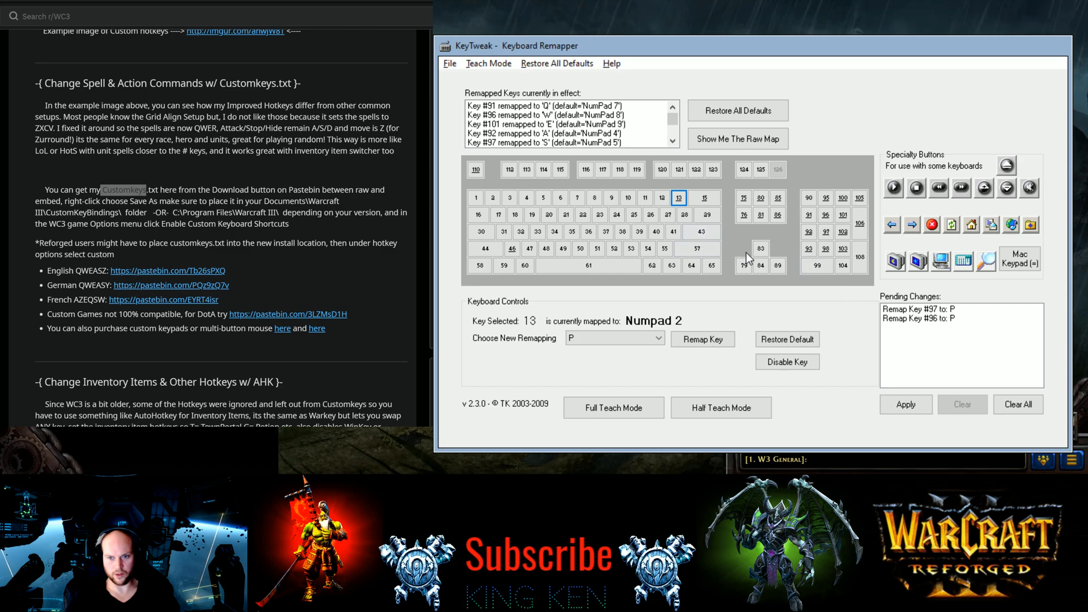
pyautogui.click(743, 266)
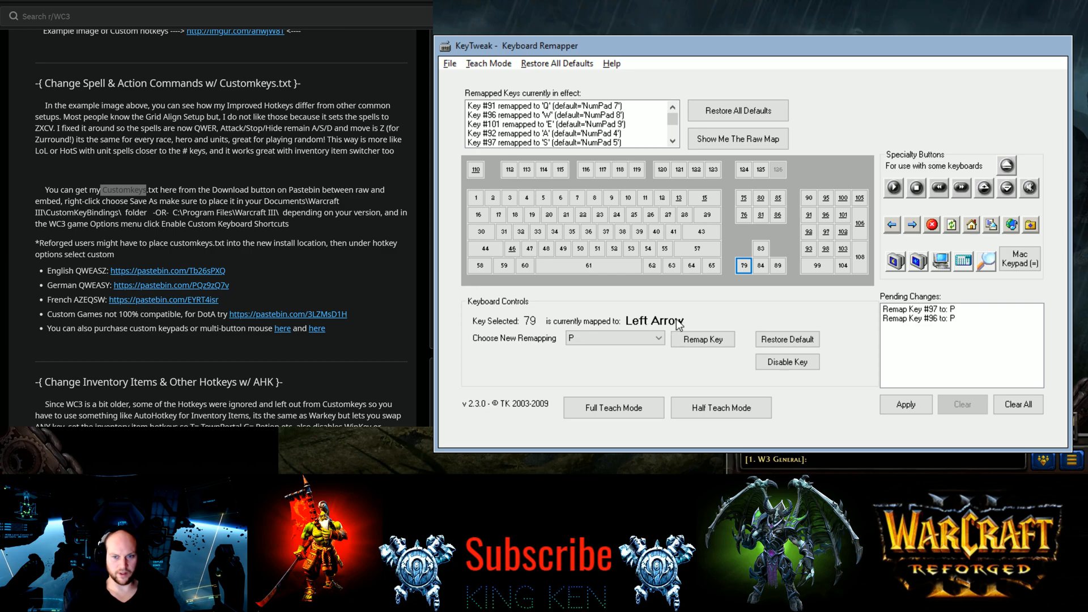
pyautogui.moveTo(728, 267)
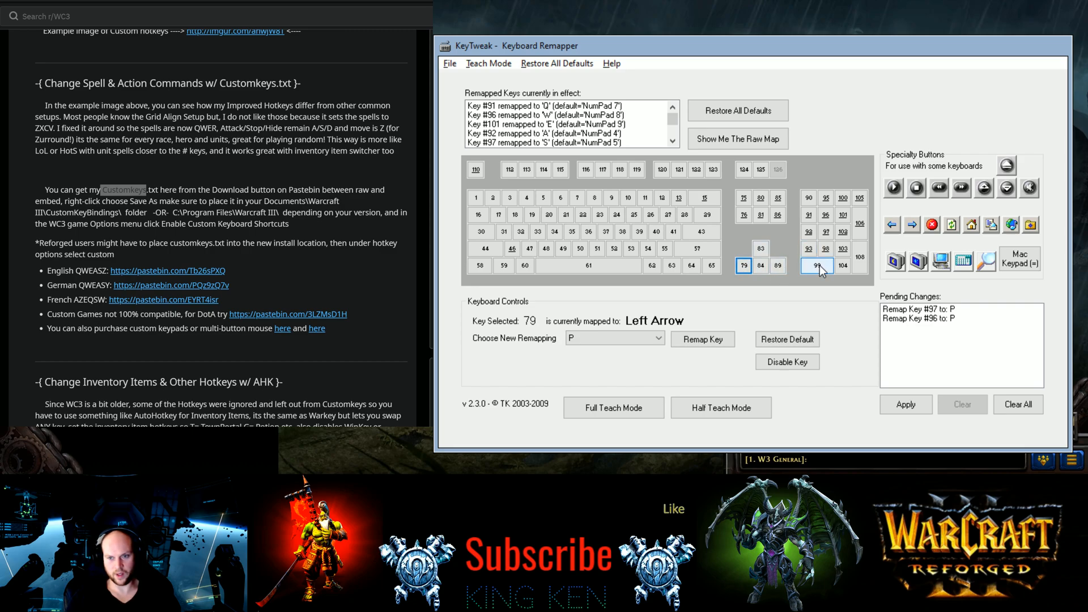
pyautogui.moveTo(856, 276)
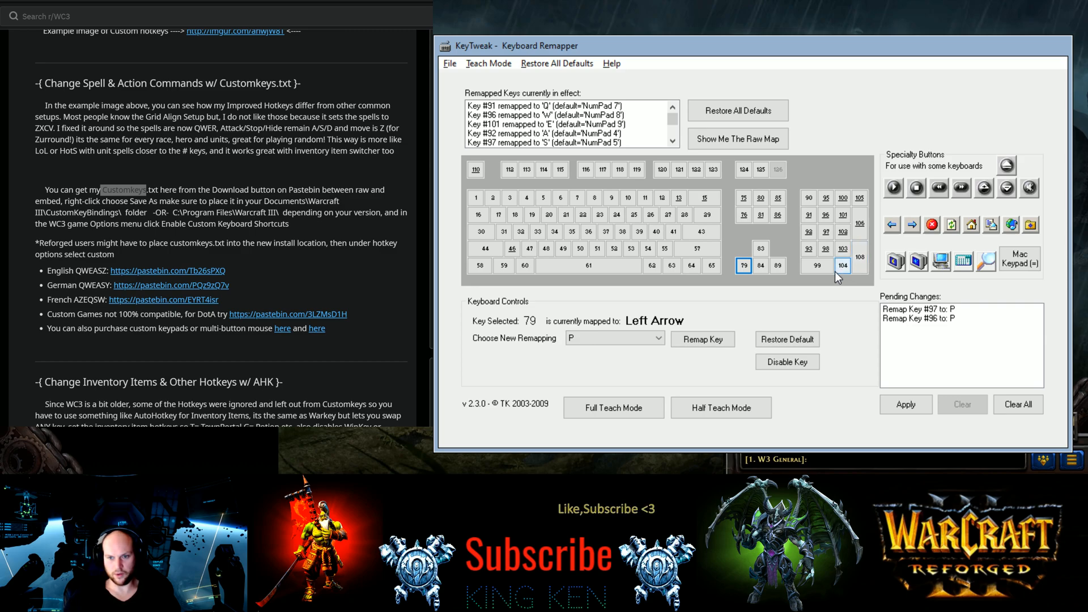
pyautogui.click(842, 265)
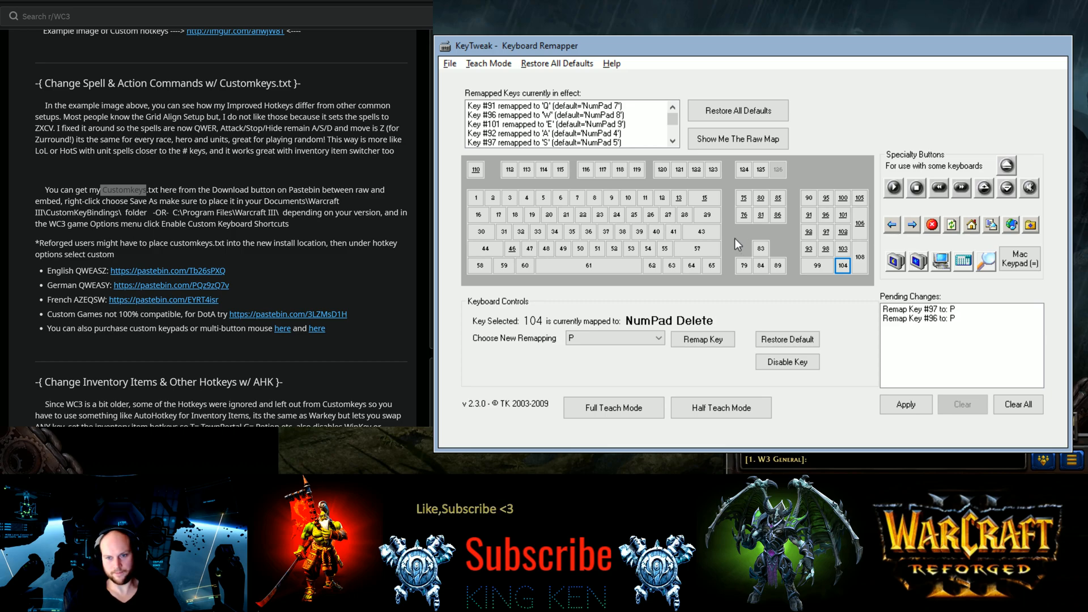
pyautogui.moveTo(911, 380)
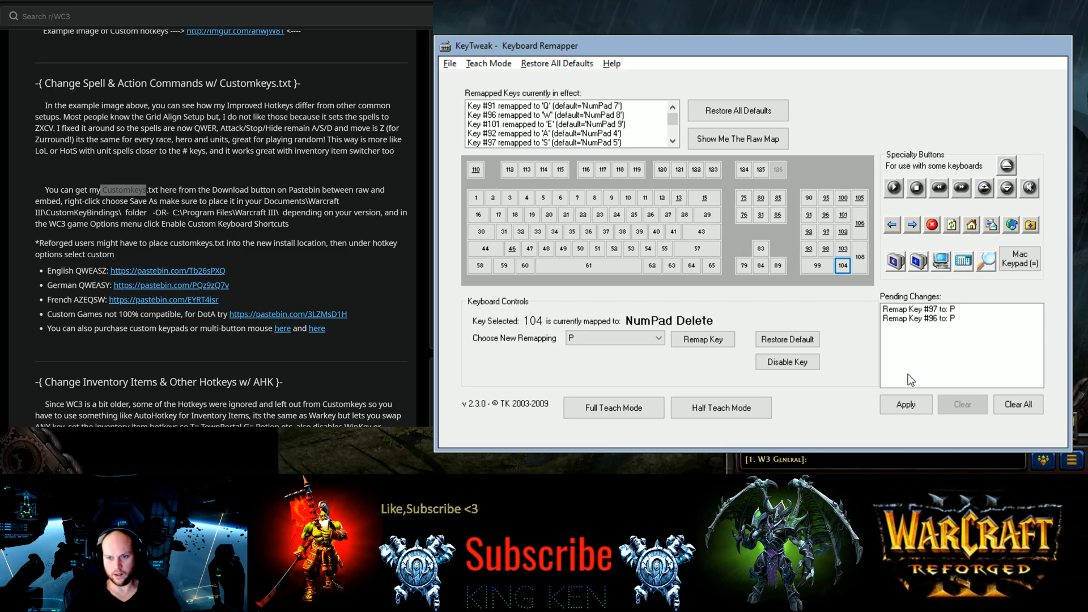